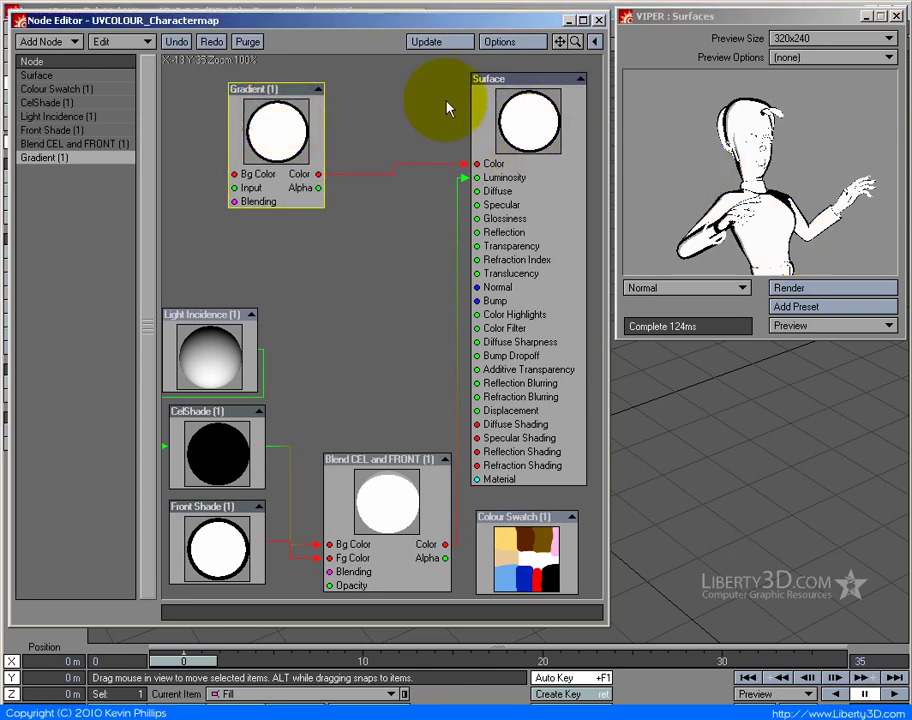
# - Set both Gradient keys to black with Input set to Incidence
pyautogui.doubleClick(270, 120)
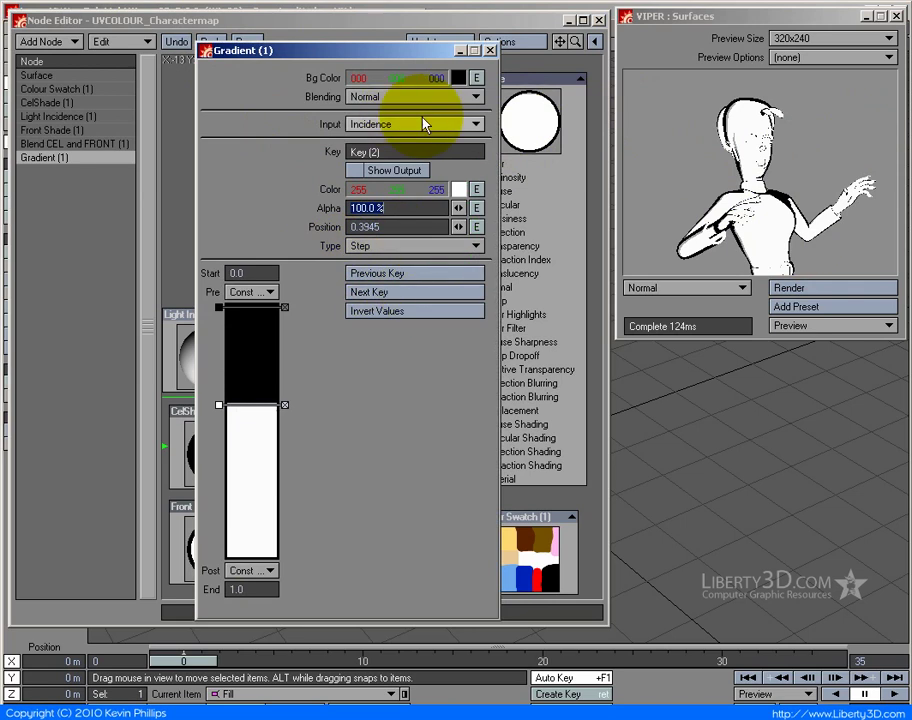
pyautogui.moveTo(218, 407)
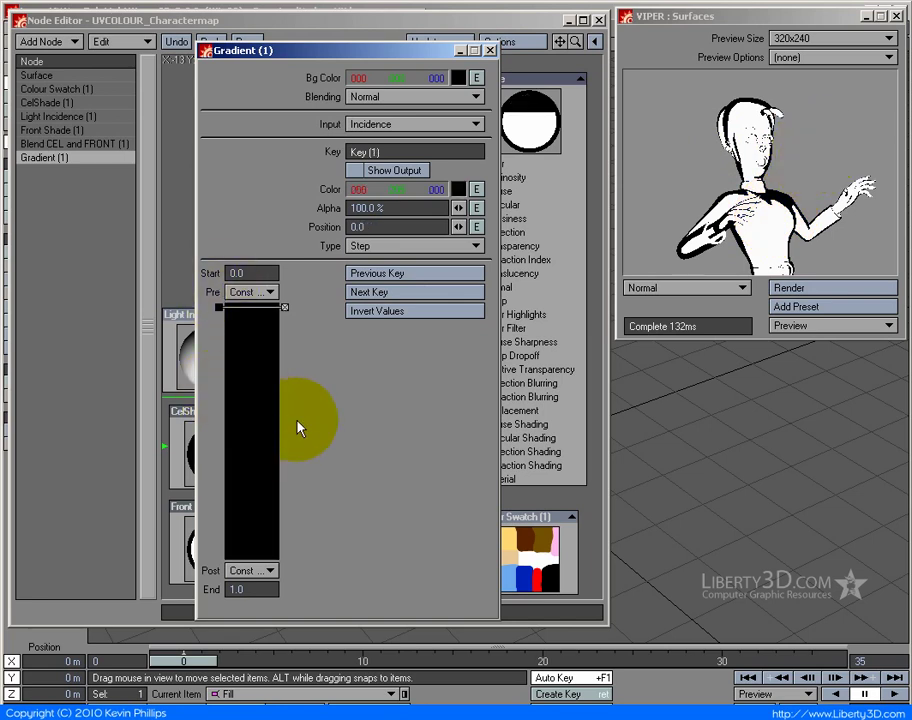
# - Close the Gradient settings, Node Editor and VIPER windows
pyautogui.click(487, 50)
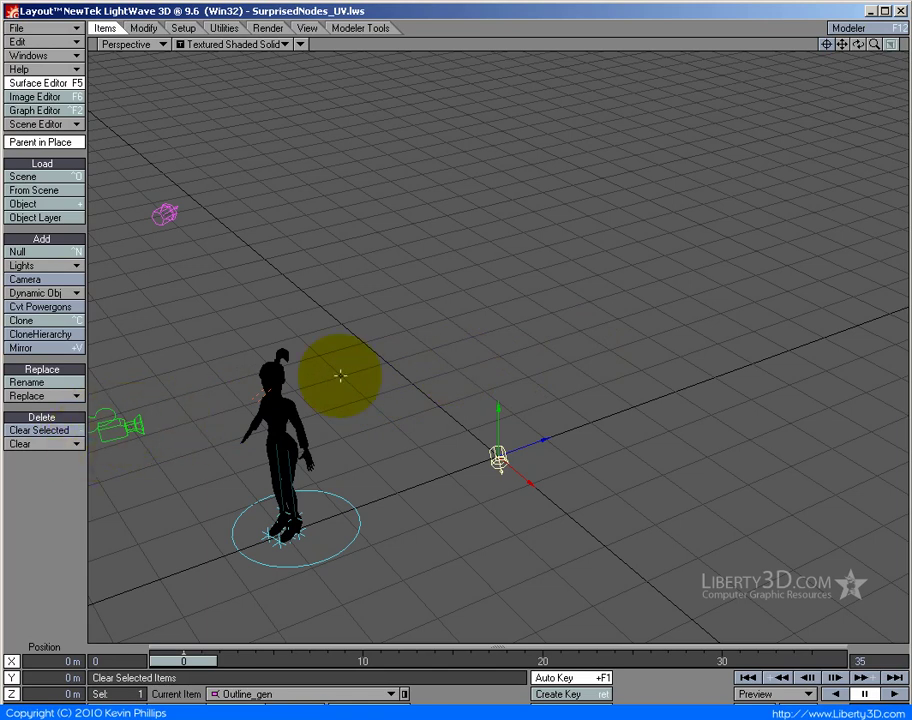
# - Select Outline_gen and set its Parent Item to Camera in Motion Options
pyautogui.moveTo(340, 375); pyautogui.dragTo(518, 353)
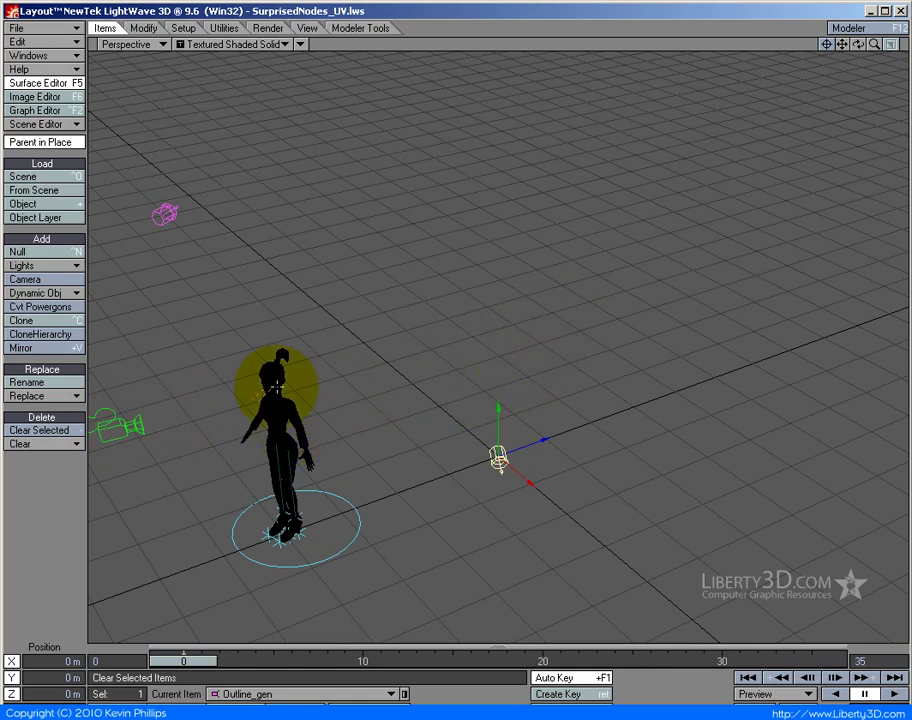
pyautogui.click(140, 44)
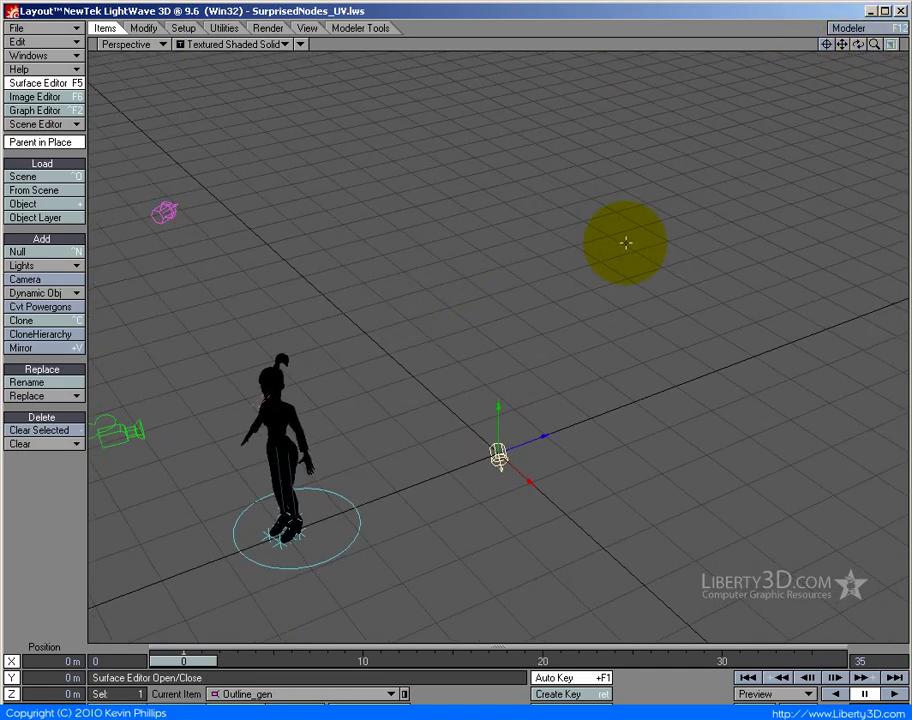
pyautogui.moveTo(626, 243); pyautogui.dragTo(285, 258)
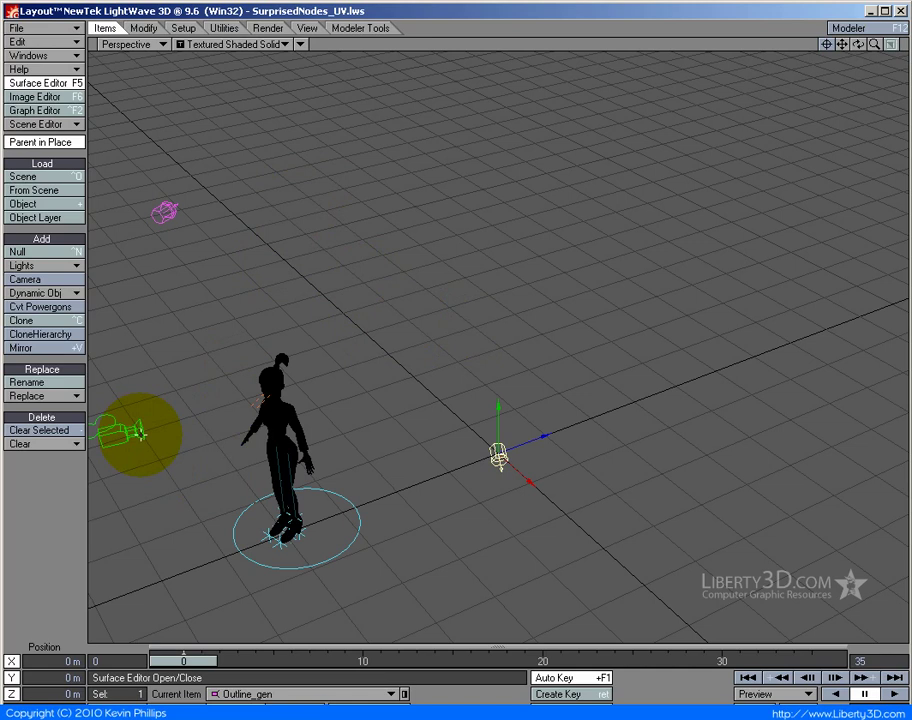
pyautogui.click(38, 141)
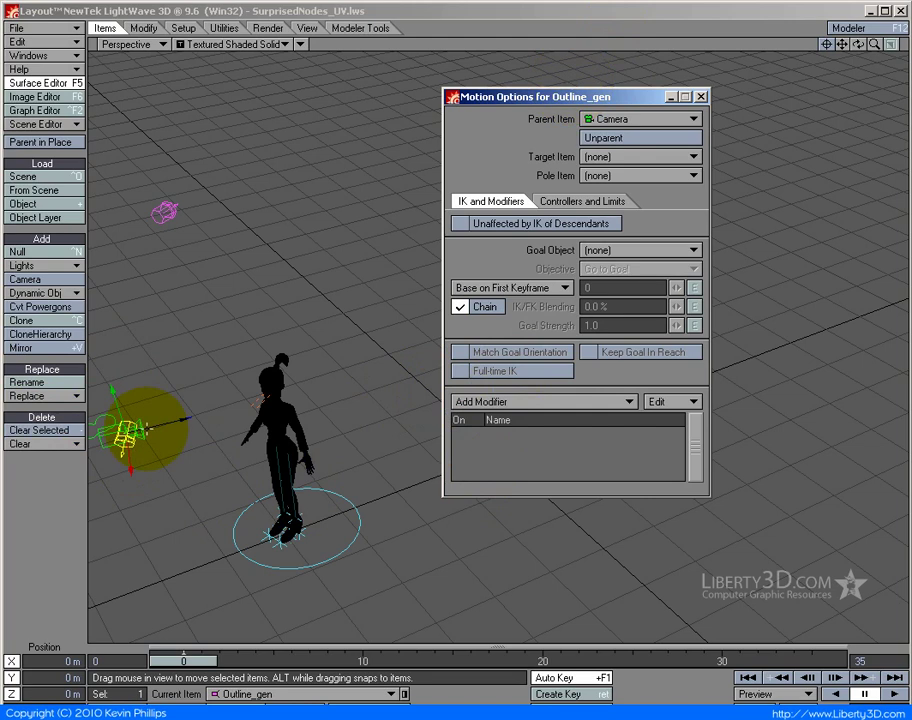
# - Close the Motion Options window for Outline_gen
pyautogui.click(40, 141)
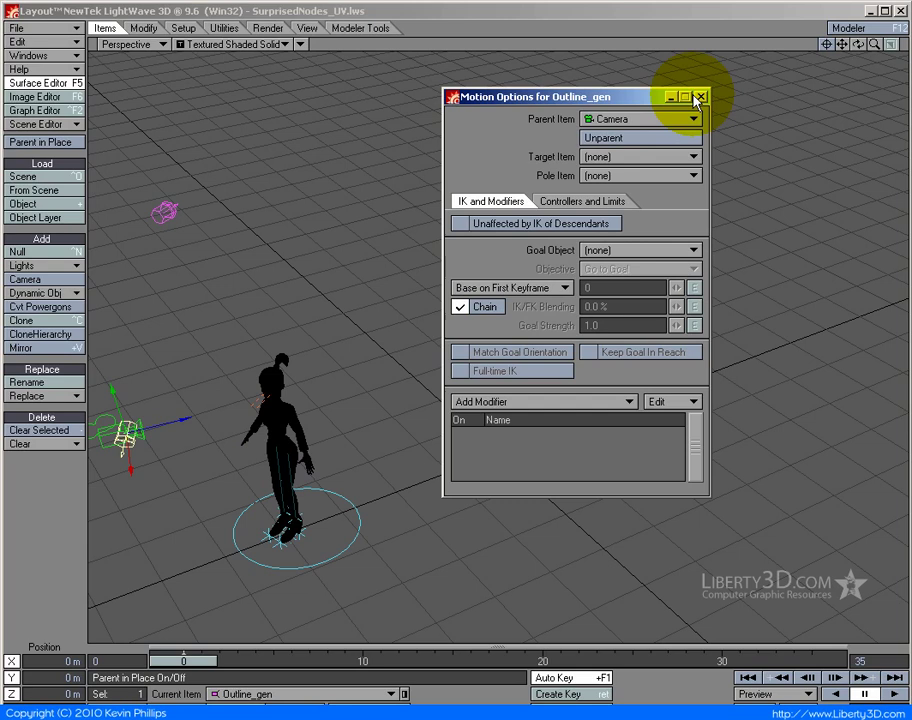
pyautogui.click(704, 95)
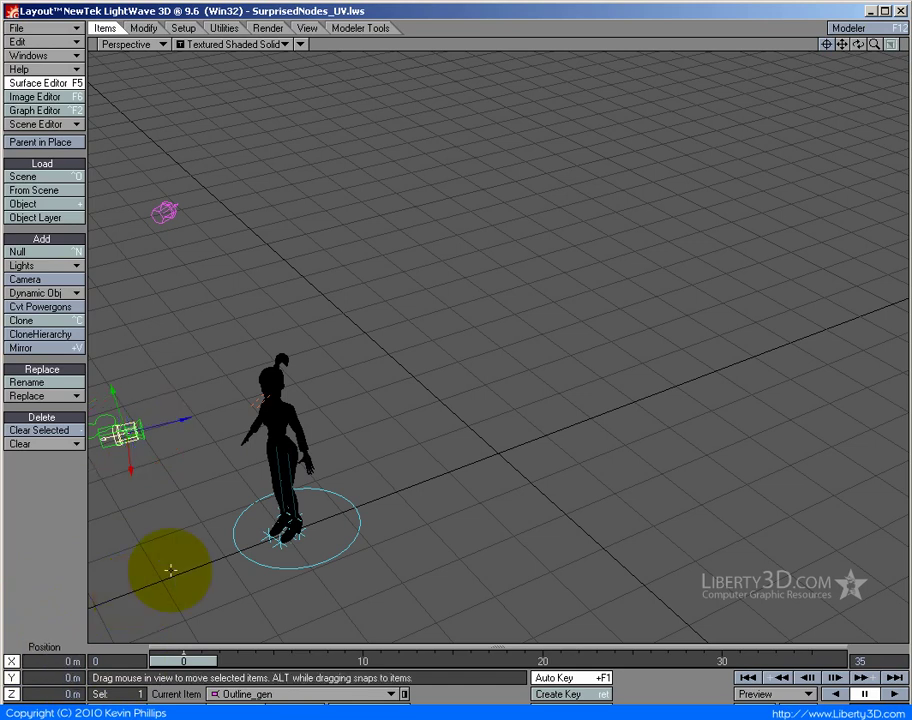
# - Drag Outline_gen along Z to about 2.53 m from the camera
pyautogui.moveTo(170, 570); pyautogui.dragTo(208, 400)
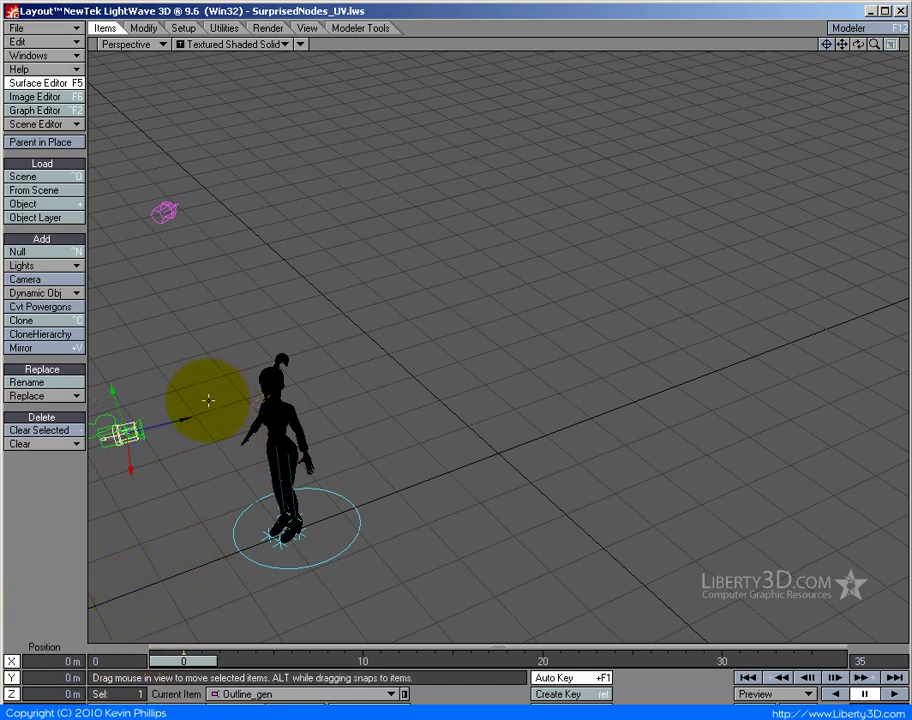
pyautogui.moveTo(208, 400); pyautogui.dragTo(495, 345)
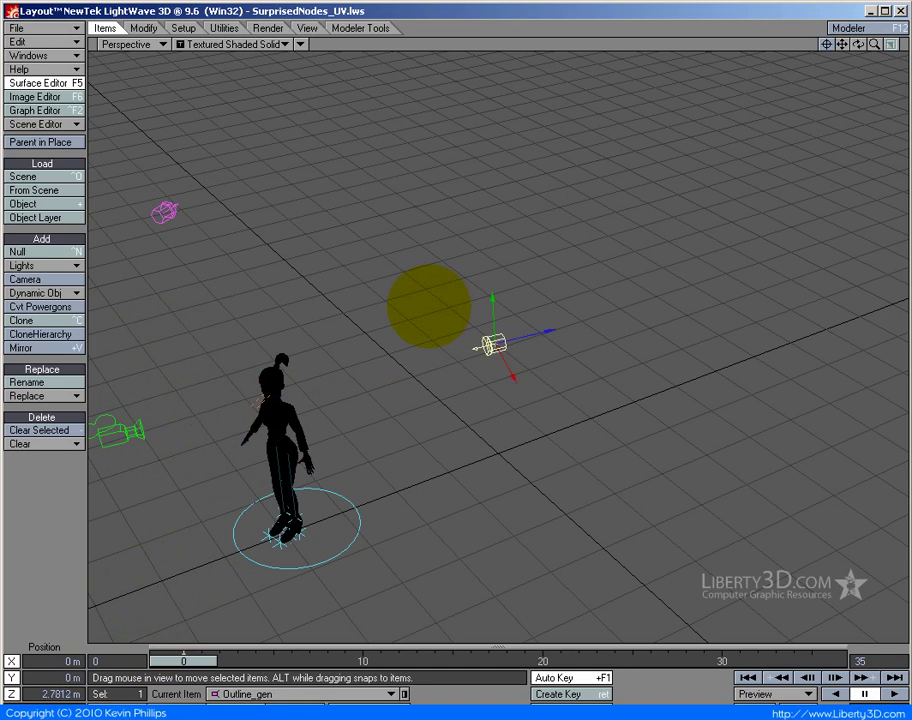
pyautogui.moveTo(495, 345); pyautogui.dragTo(460, 350)
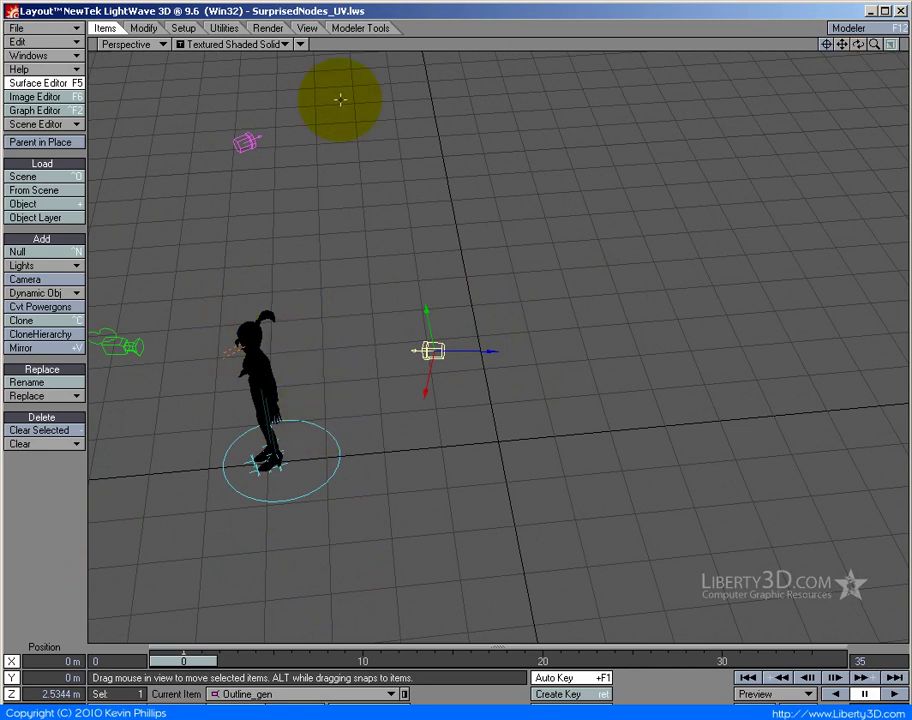
pyautogui.click(139, 44)
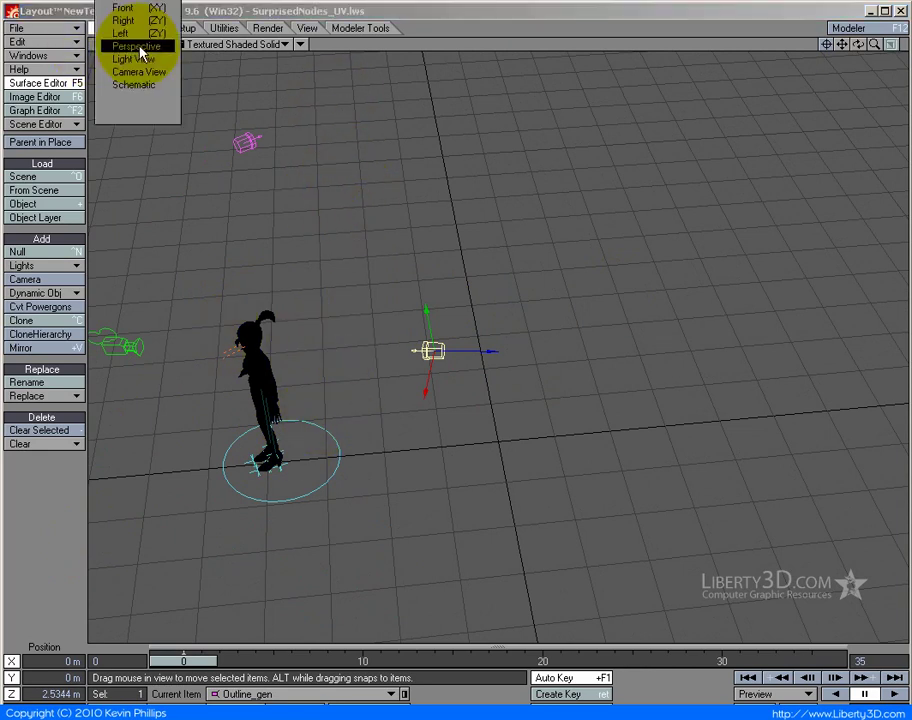
pyautogui.click(141, 75)
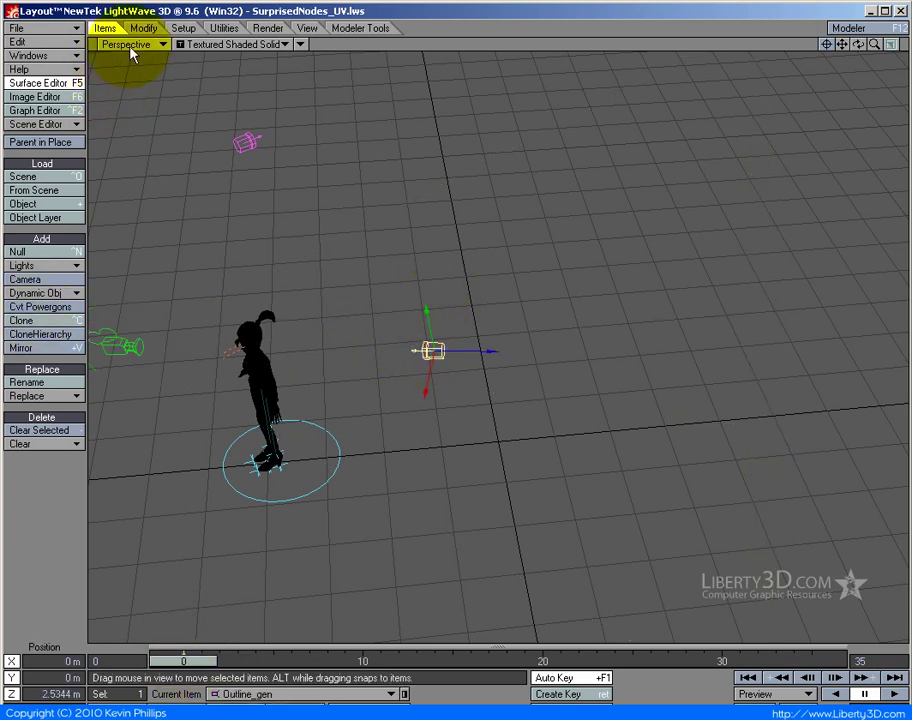
pyautogui.click(138, 44)
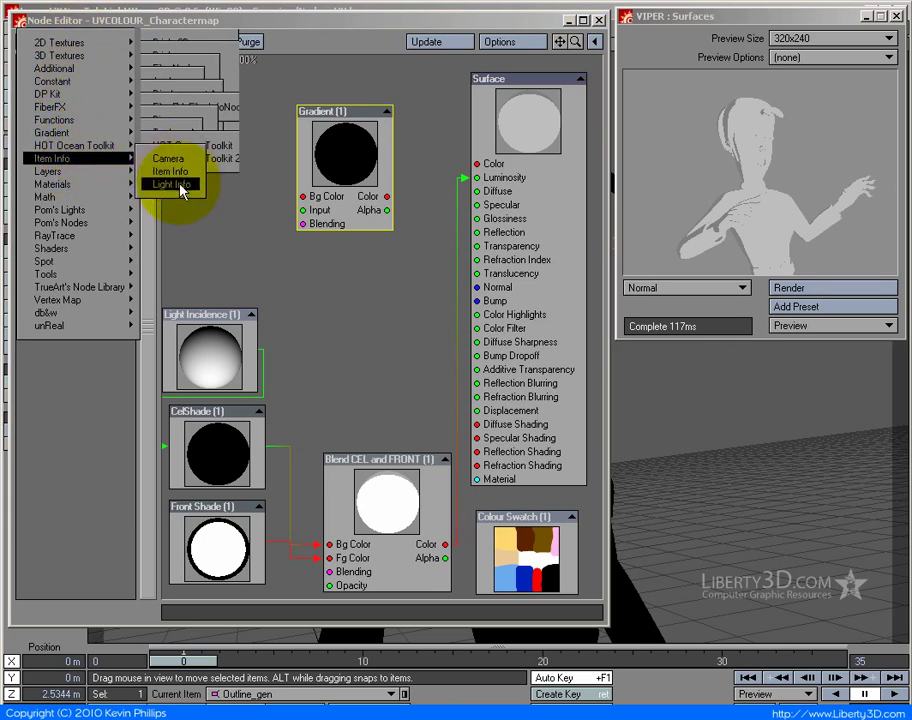
# - Add a Light Info node and shift the Gradient node to the right
pyautogui.click(172, 184)
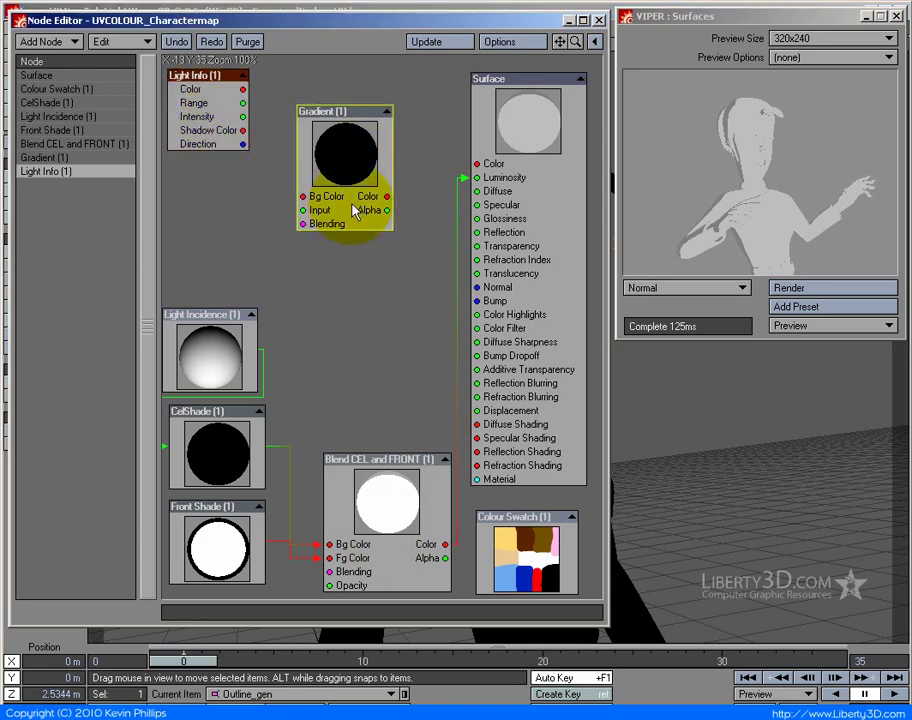
pyautogui.moveTo(345, 160); pyautogui.dragTo(393, 145)
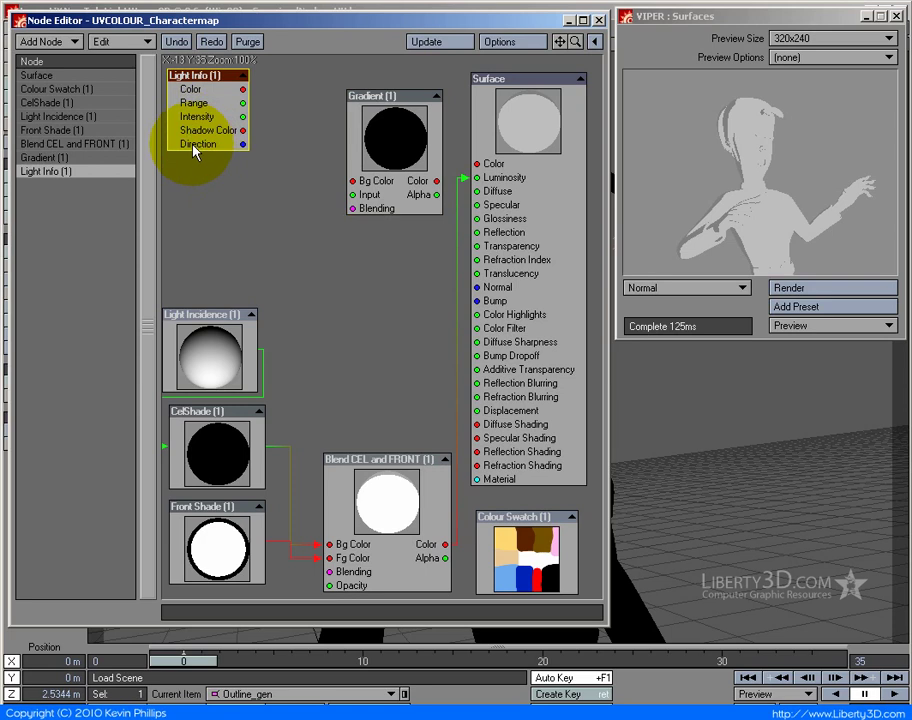
pyautogui.moveTo(235, 153)
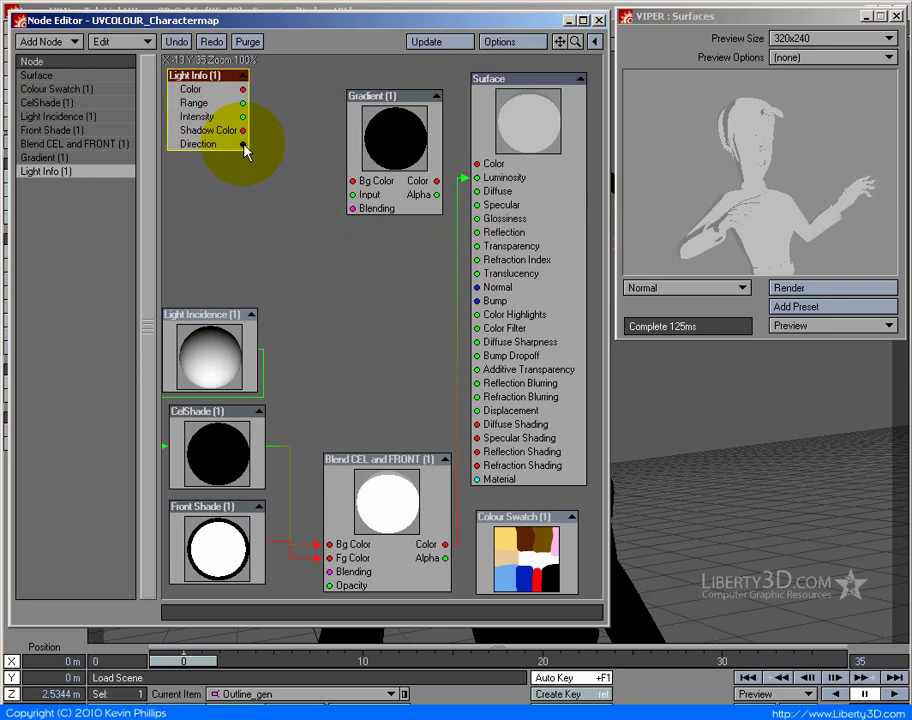
pyautogui.moveTo(268, 166)
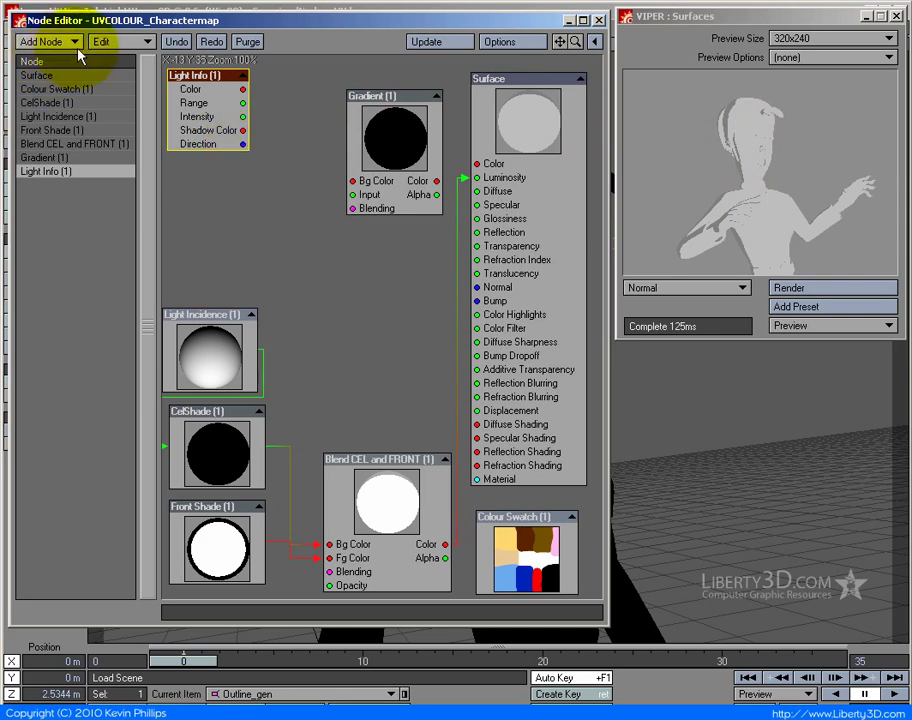
# - Add an Incidence node from Gradient > Tools and reposition it
pyautogui.click(42, 43)
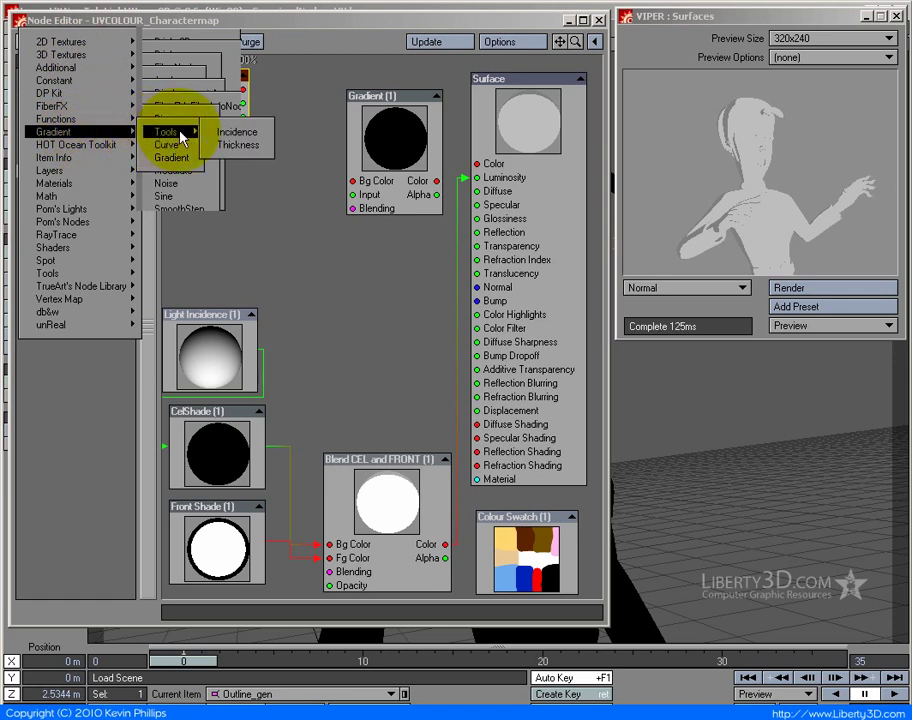
pyautogui.moveTo(238, 132)
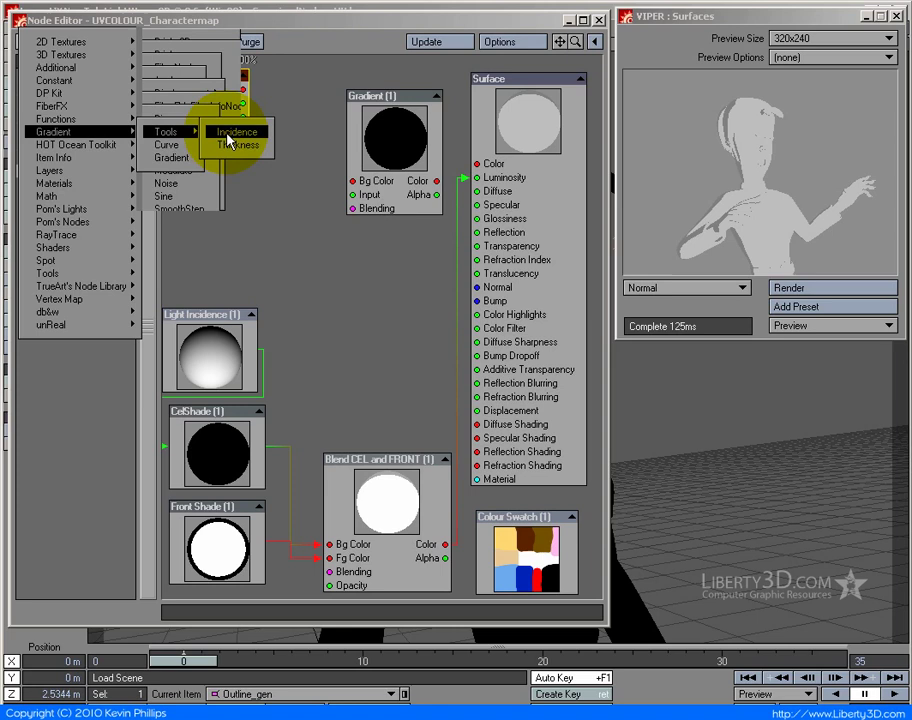
pyautogui.click(237, 131)
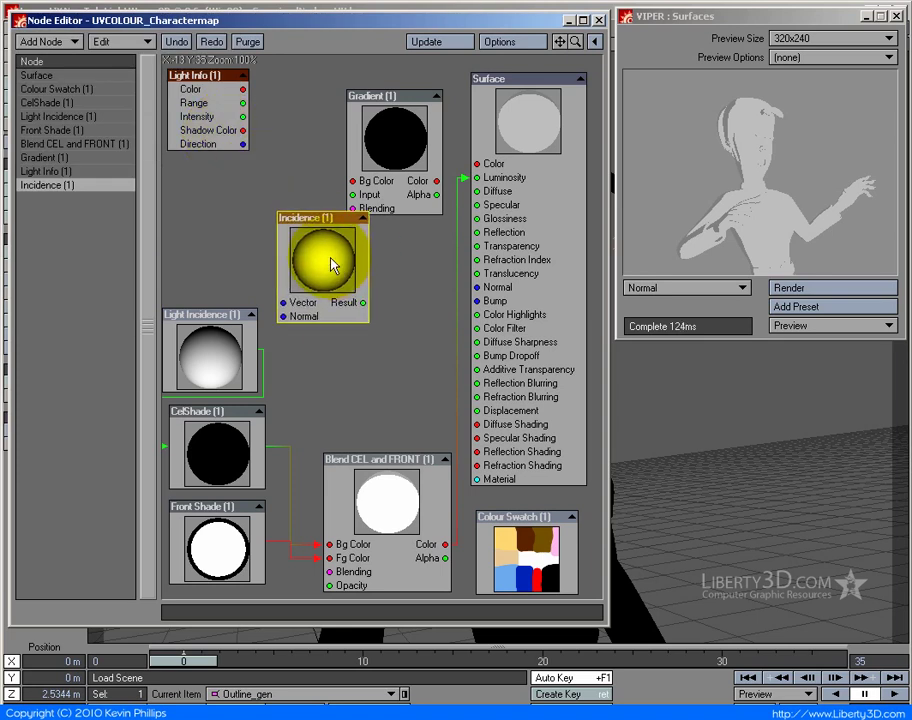
pyautogui.moveTo(323, 262); pyautogui.dragTo(313, 217)
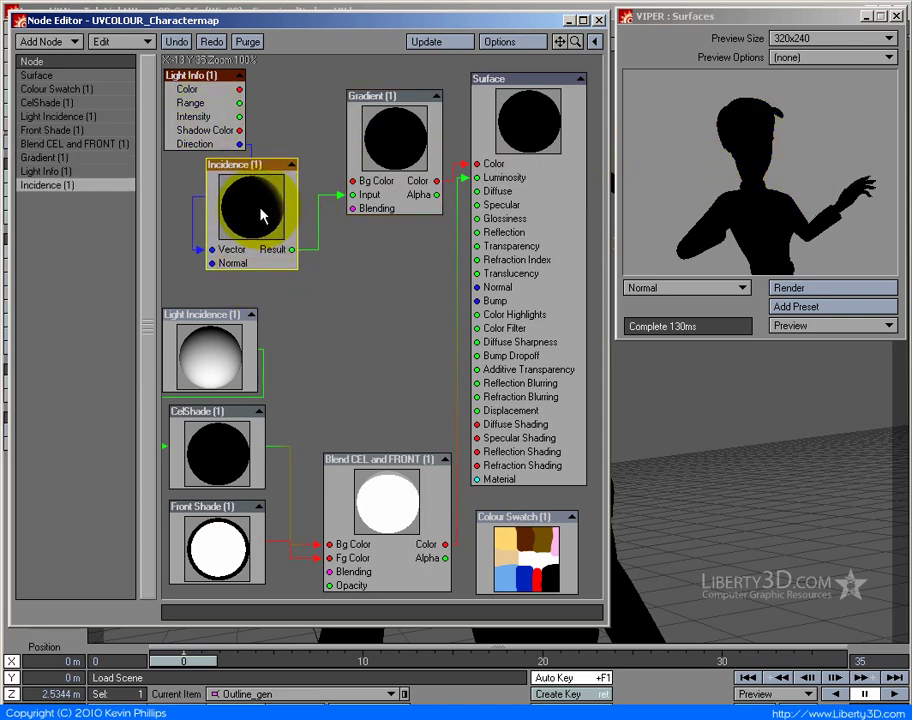
# - Wire Light Info Direction through Incidence into the Gradient driving Surface Color
pyautogui.doubleClick(261, 213)
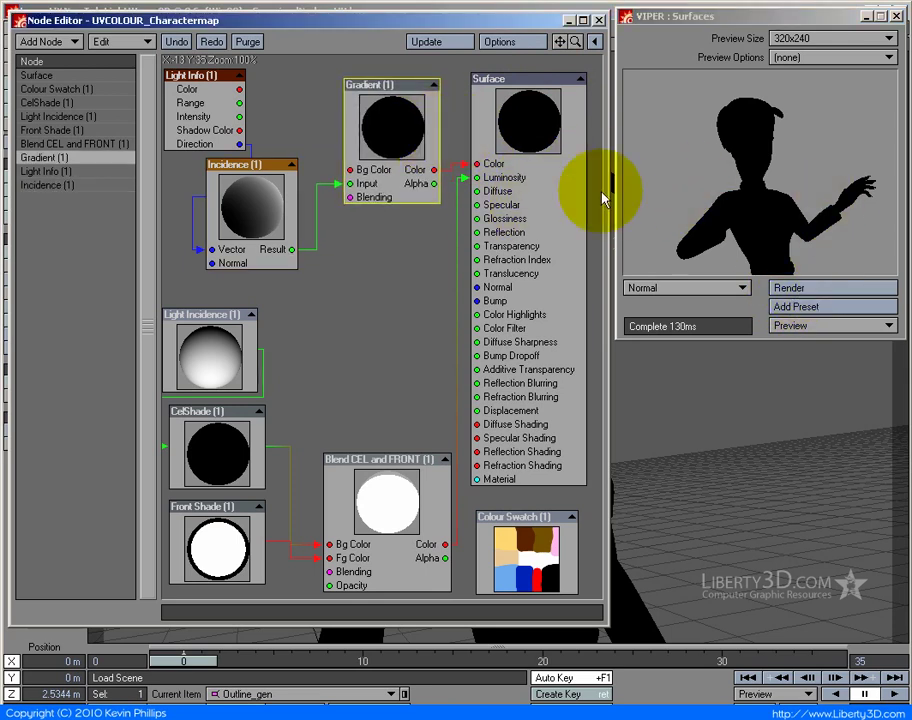
pyautogui.moveTo(127, 243)
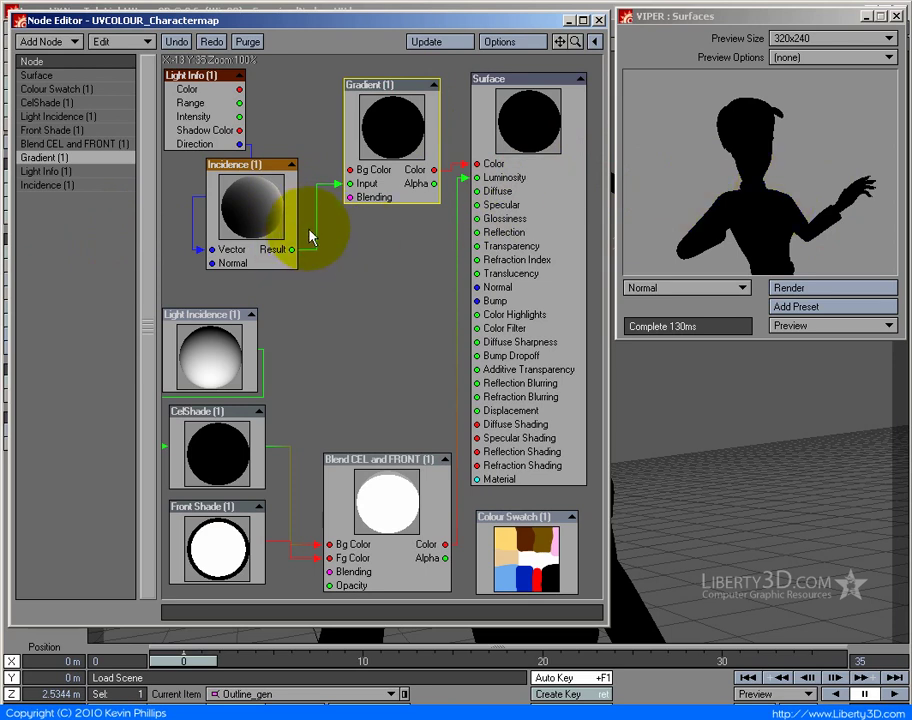
# - Drag the Gradient's white key to Position about 0.3875 for two-tone shading
pyautogui.doubleClick(395, 120)
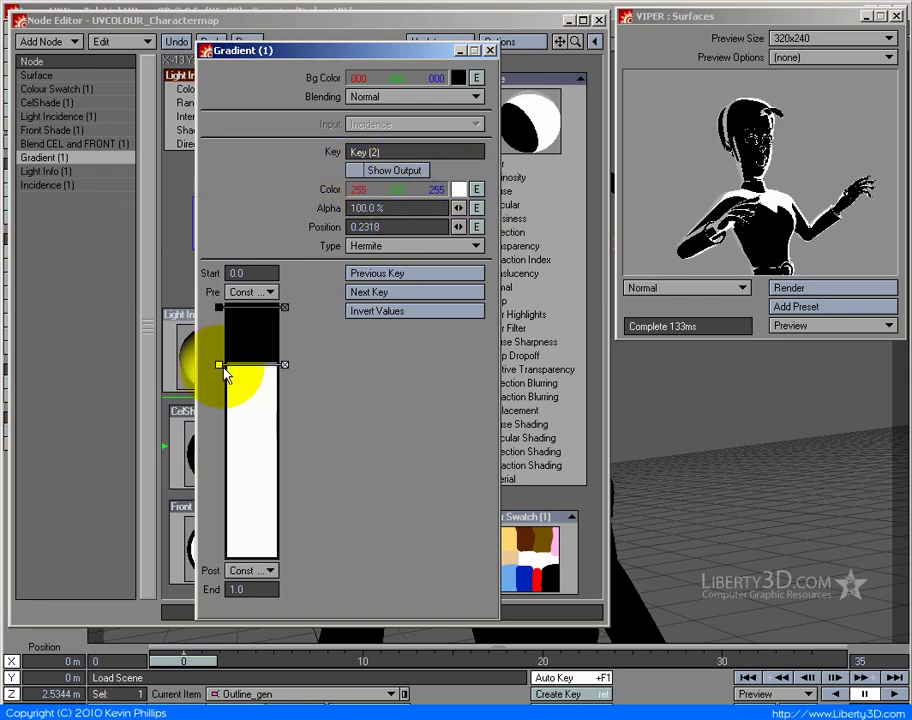
pyautogui.moveTo(218, 365); pyautogui.dragTo(218, 320)
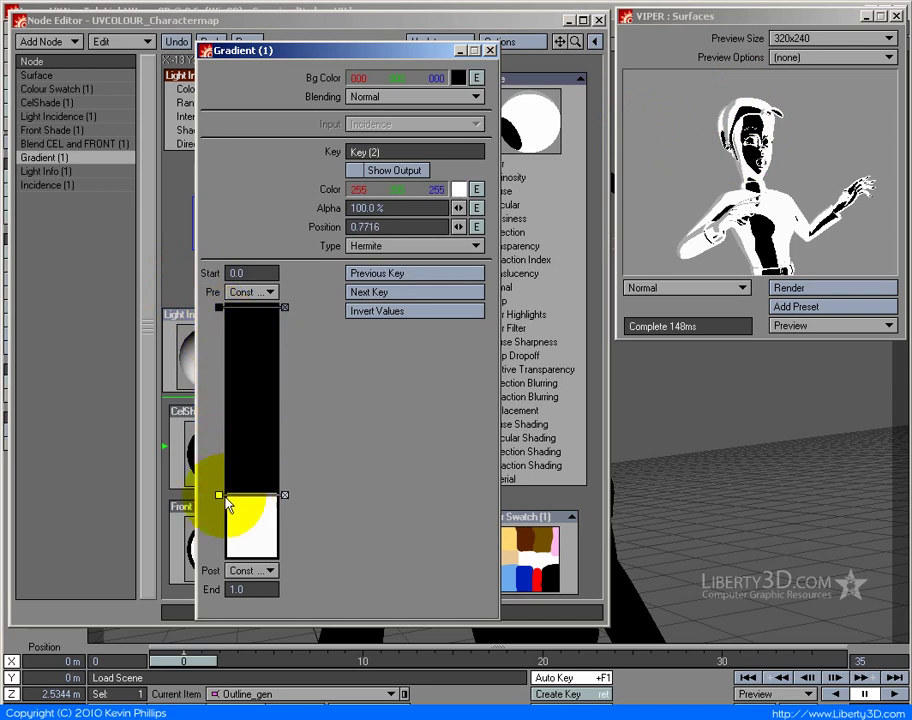
pyautogui.moveTo(218, 495); pyautogui.dragTo(220, 502)
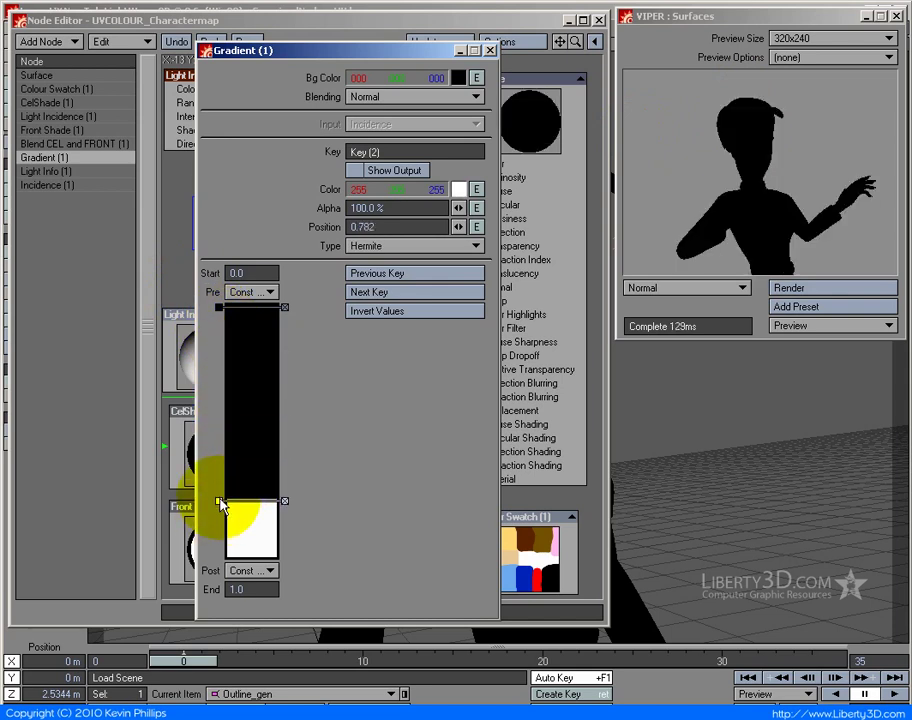
pyautogui.moveTo(220, 502); pyautogui.dragTo(218, 470)
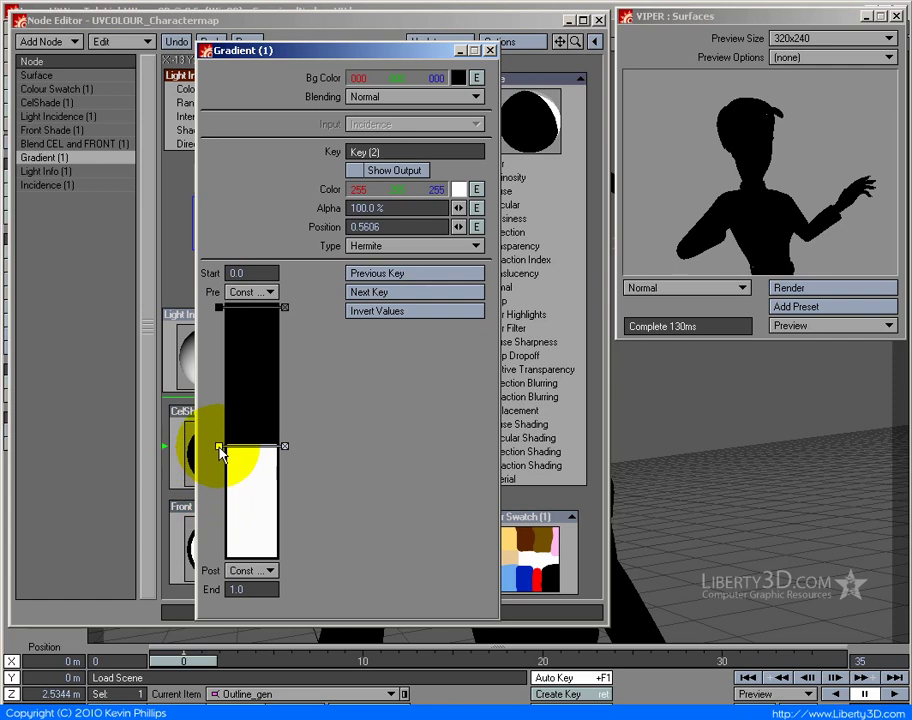
pyautogui.moveTo(219, 447); pyautogui.dragTo(219, 430)
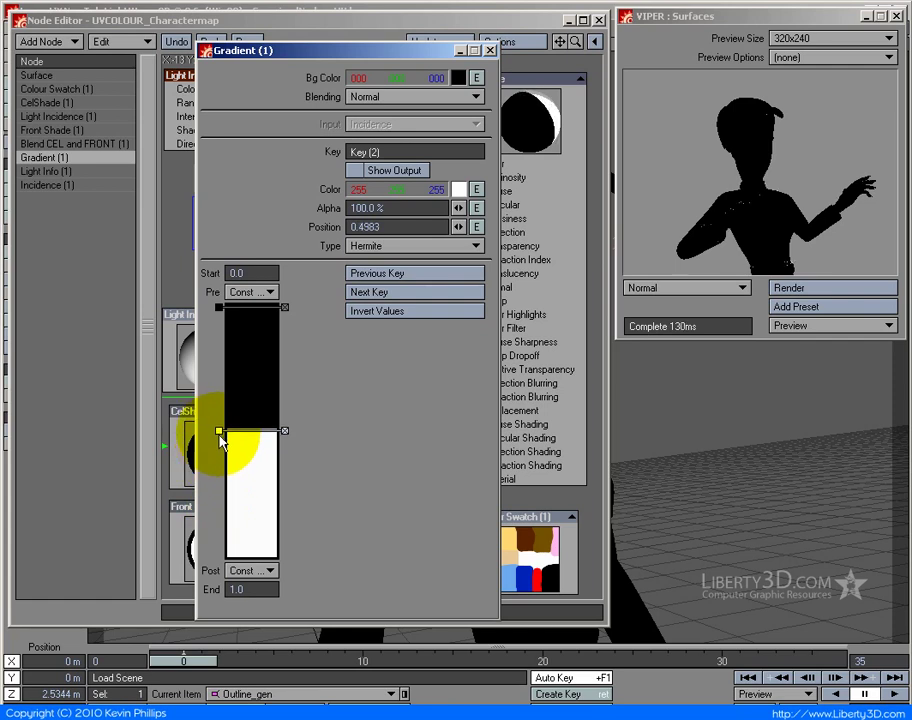
pyautogui.moveTo(219, 433); pyautogui.dragTo(219, 419)
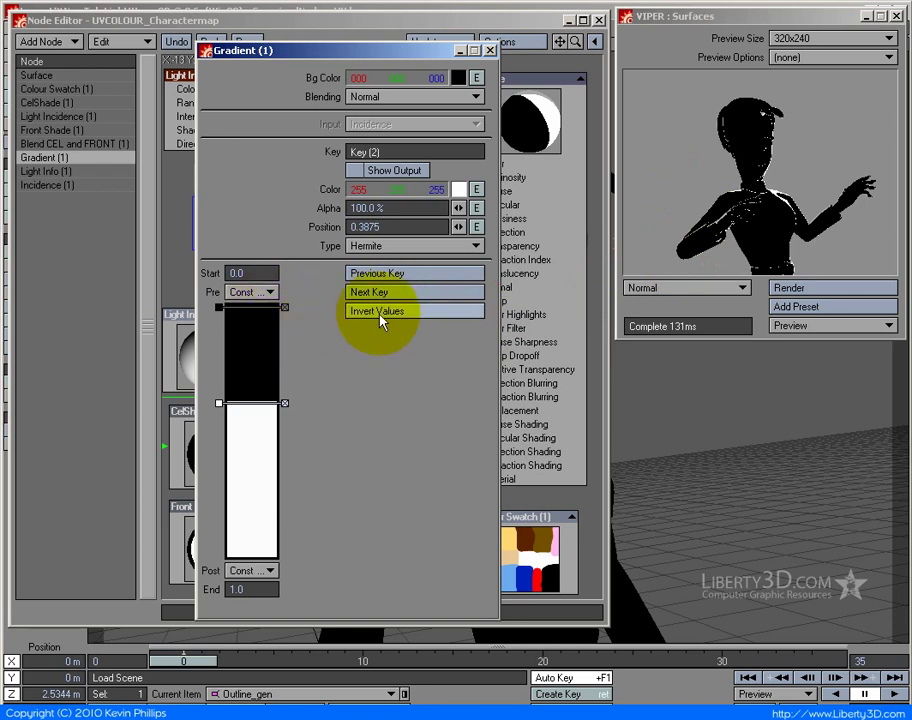
# - Invert the Gradient, set Type to Step, and move the black key to about 0.2664
pyautogui.click(379, 311)
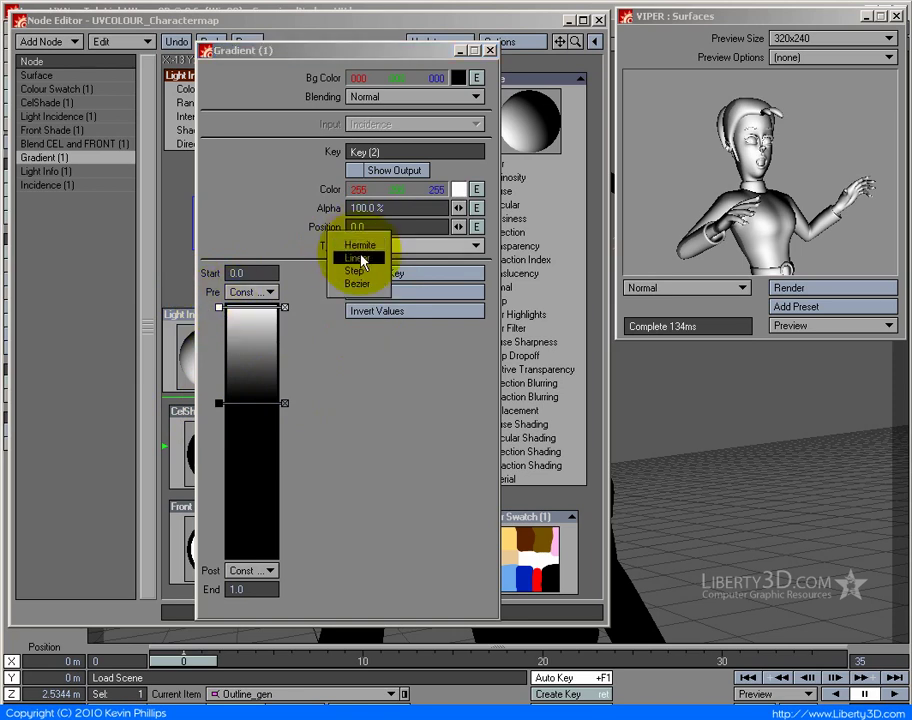
pyautogui.click(357, 272)
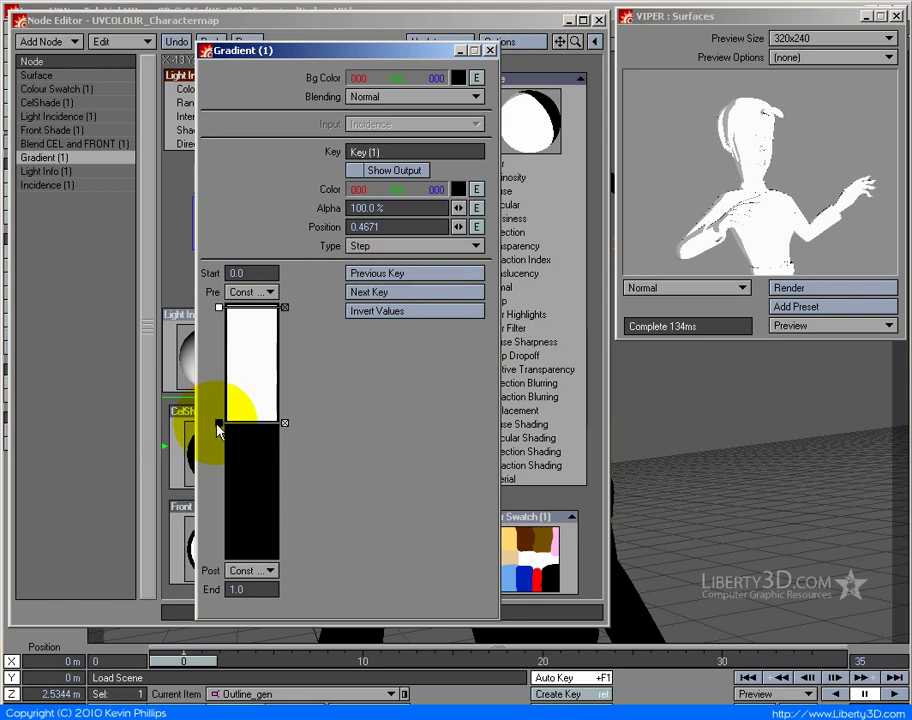
pyautogui.moveTo(218, 430); pyautogui.dragTo(218, 315)
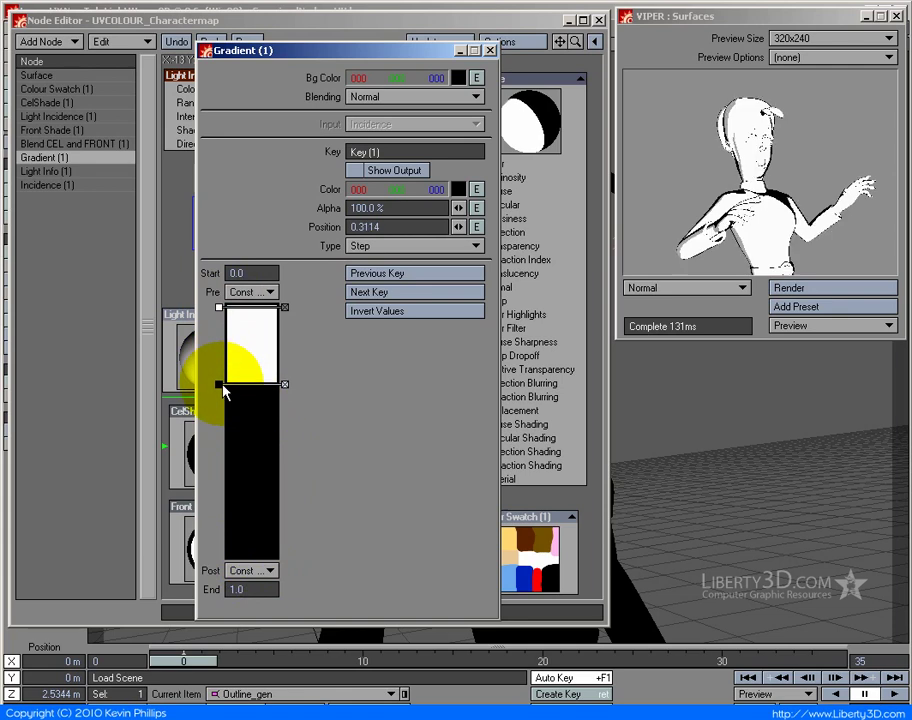
pyautogui.moveTo(217, 384); pyautogui.dragTo(217, 406)
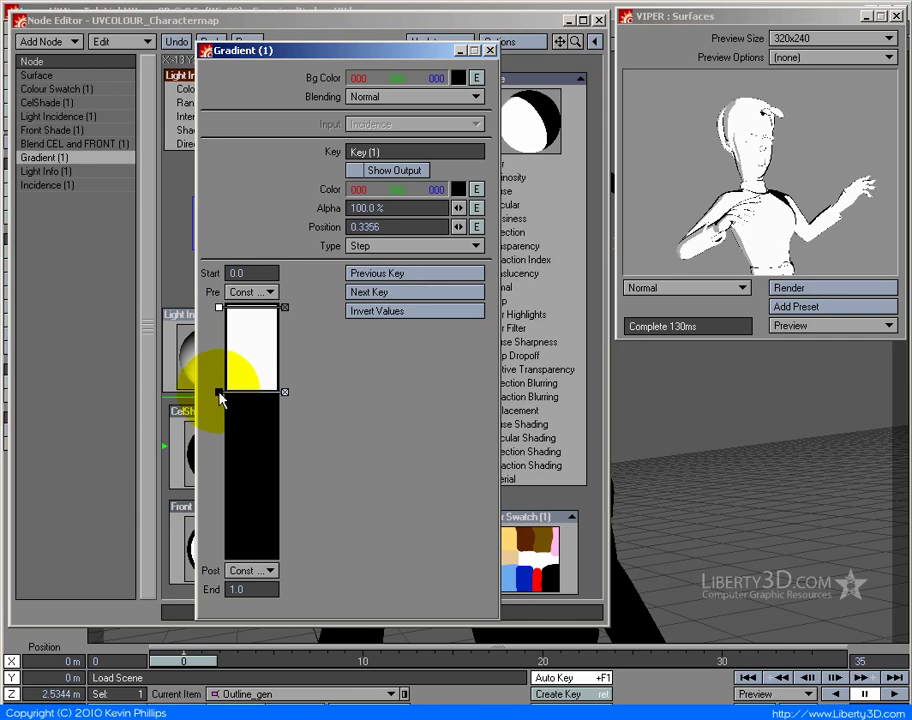
pyautogui.moveTo(218, 393); pyautogui.dragTo(218, 384)
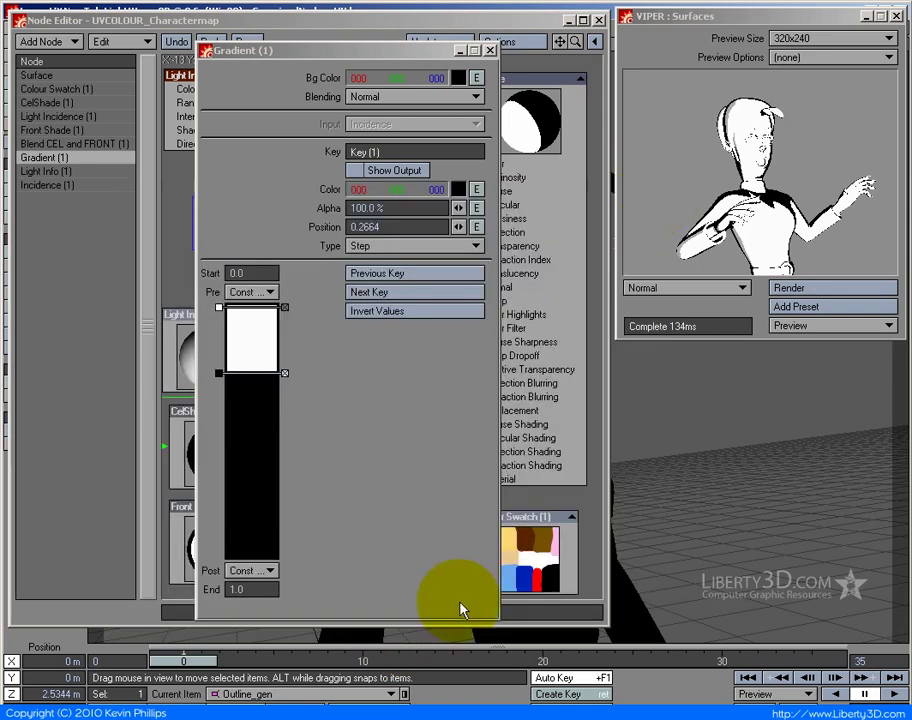
# - Add a second Gradient with Incidence input and wire it to Surface Color
pyautogui.click(487, 50)
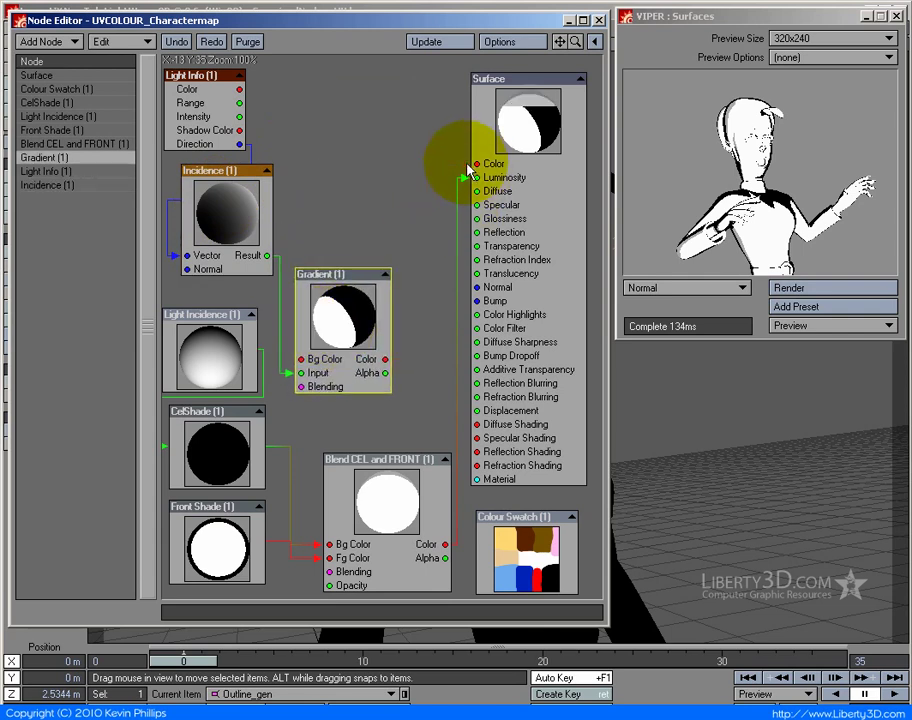
pyautogui.click(40, 42)
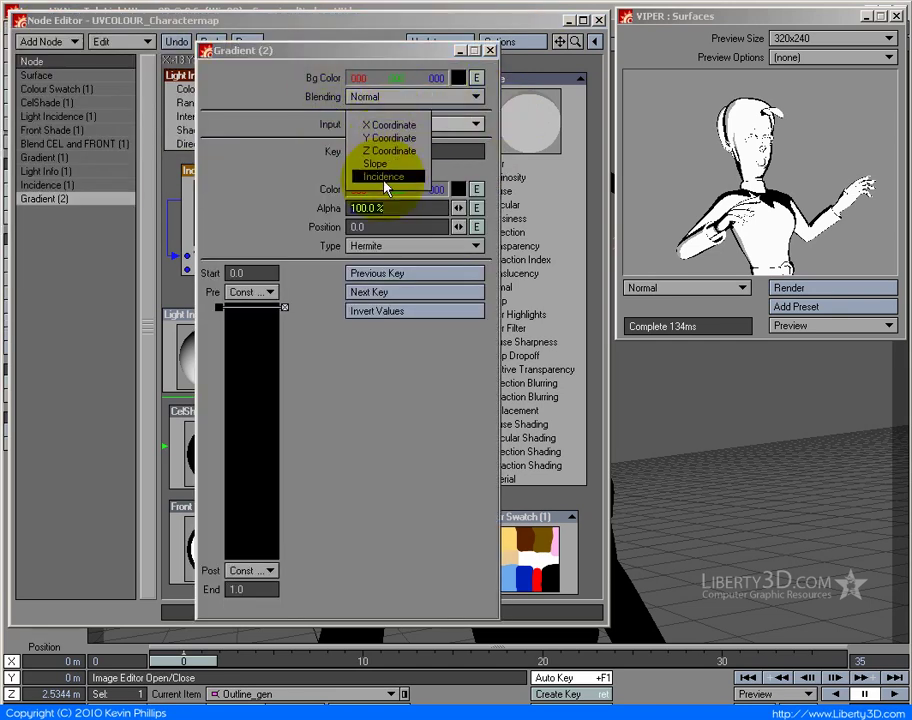
pyautogui.click(383, 176)
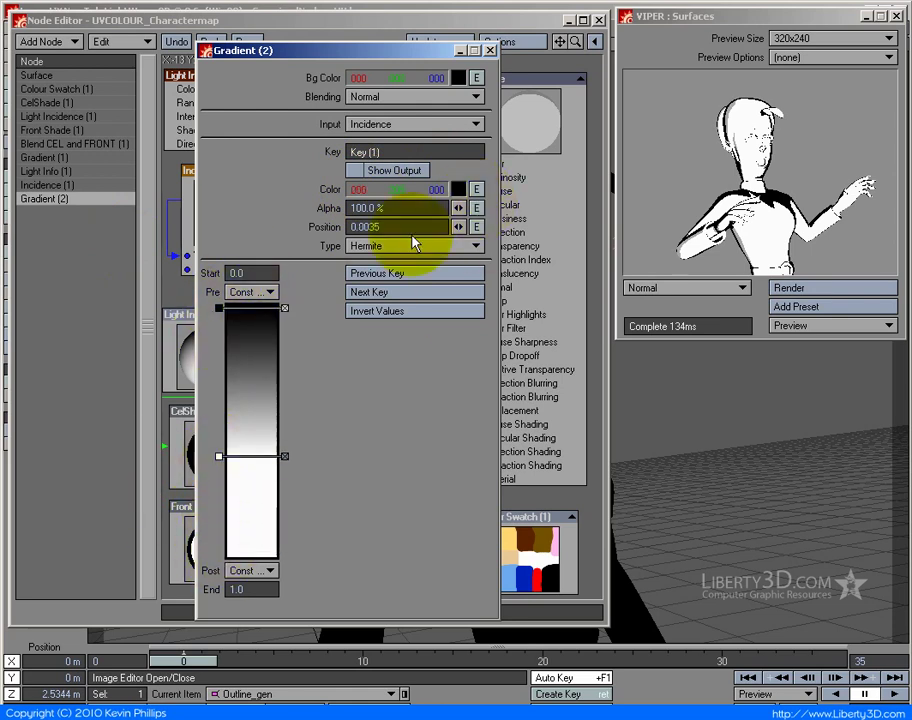
pyautogui.click(415, 245)
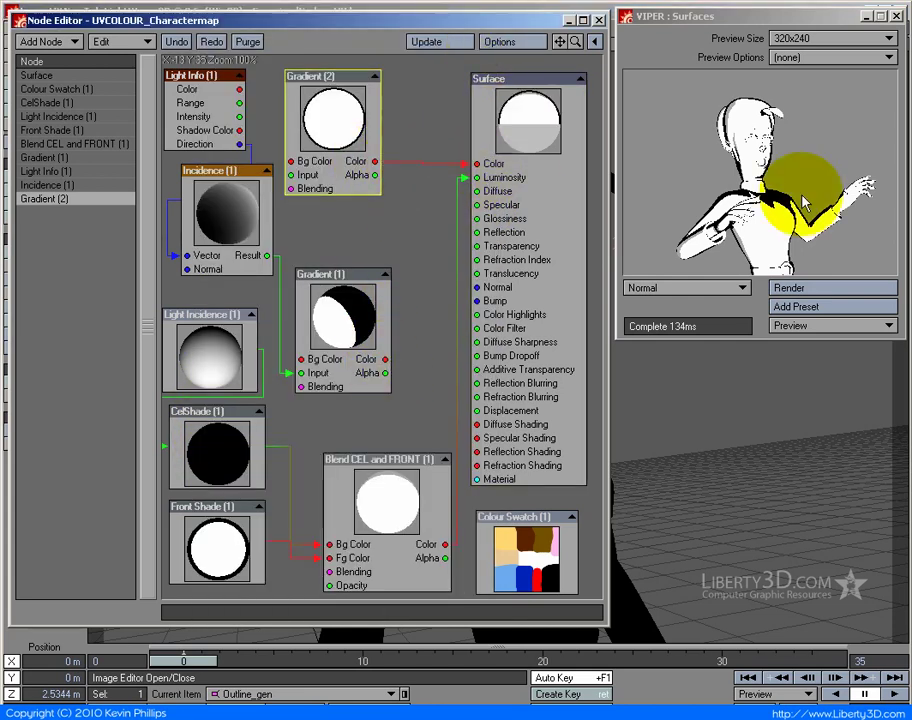
# - Add a Mixer node between the two gradients and the Surface node
pyautogui.click(804, 288)
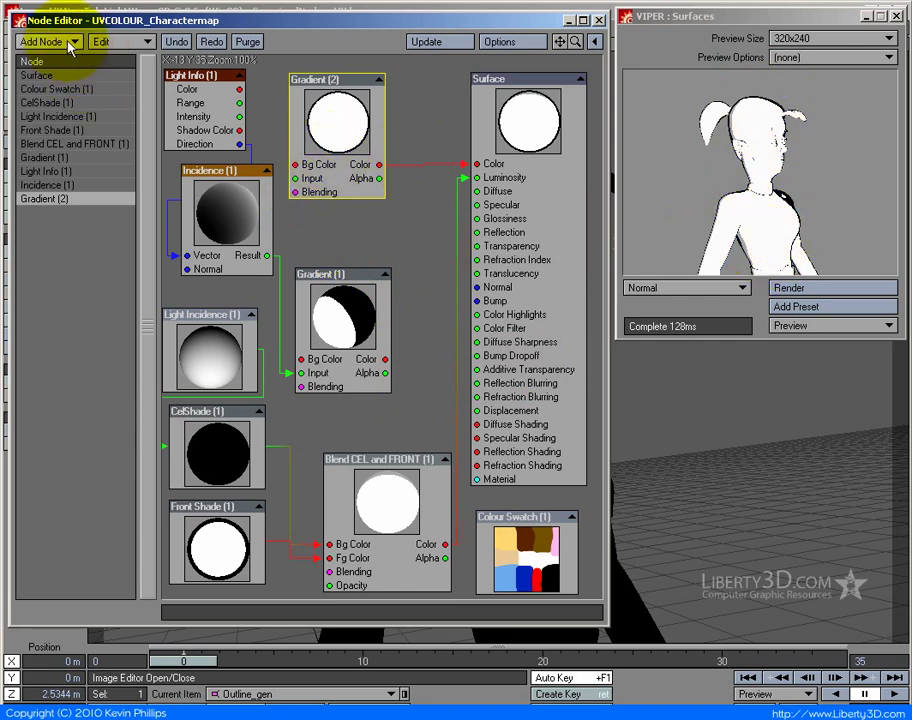
pyautogui.moveTo(108, 45)
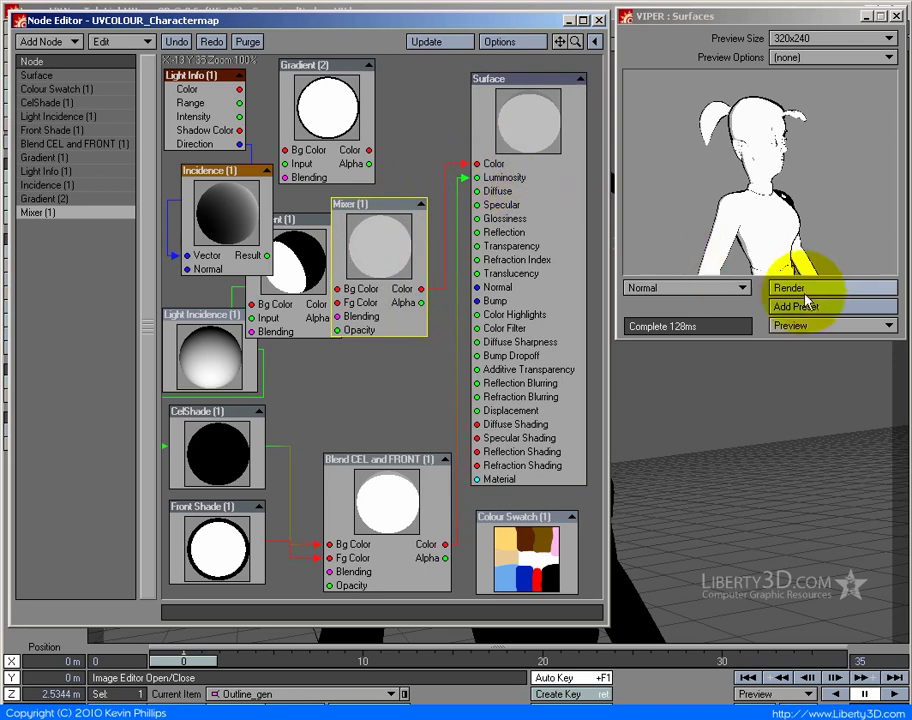
# - Screen both gradients through the Mixer into Surface Color, then open Gradient (2)
pyautogui.click(792, 288)
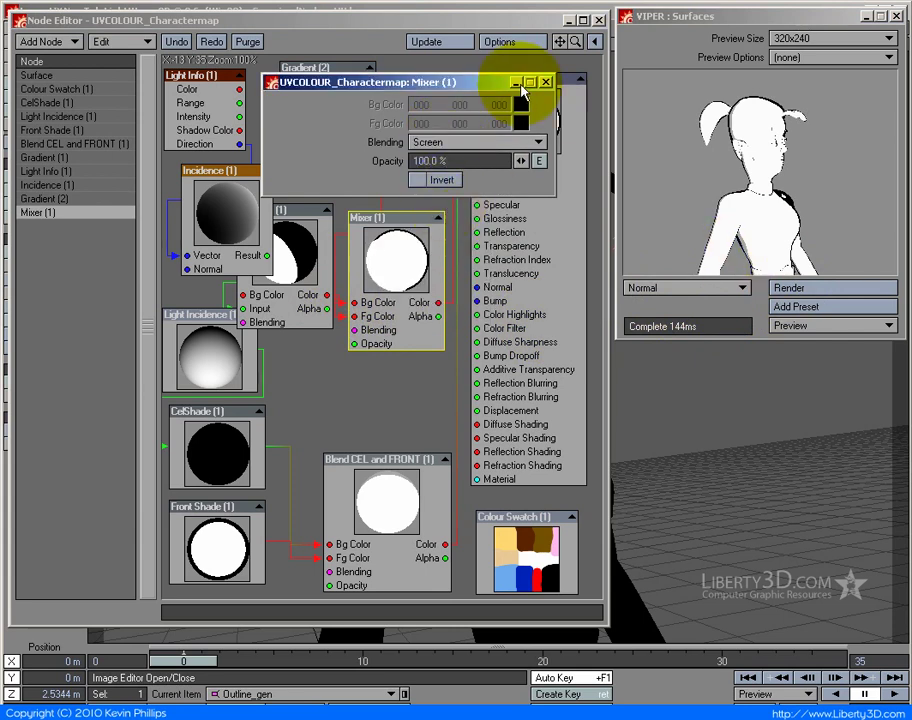
pyautogui.click(570, 86)
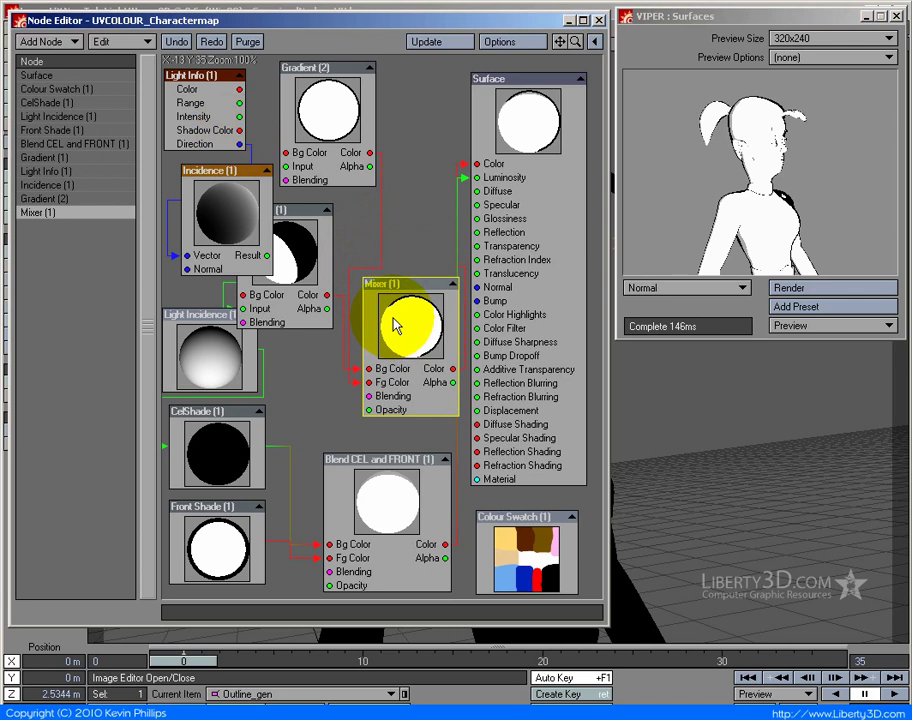
pyautogui.doubleClick(325, 110)
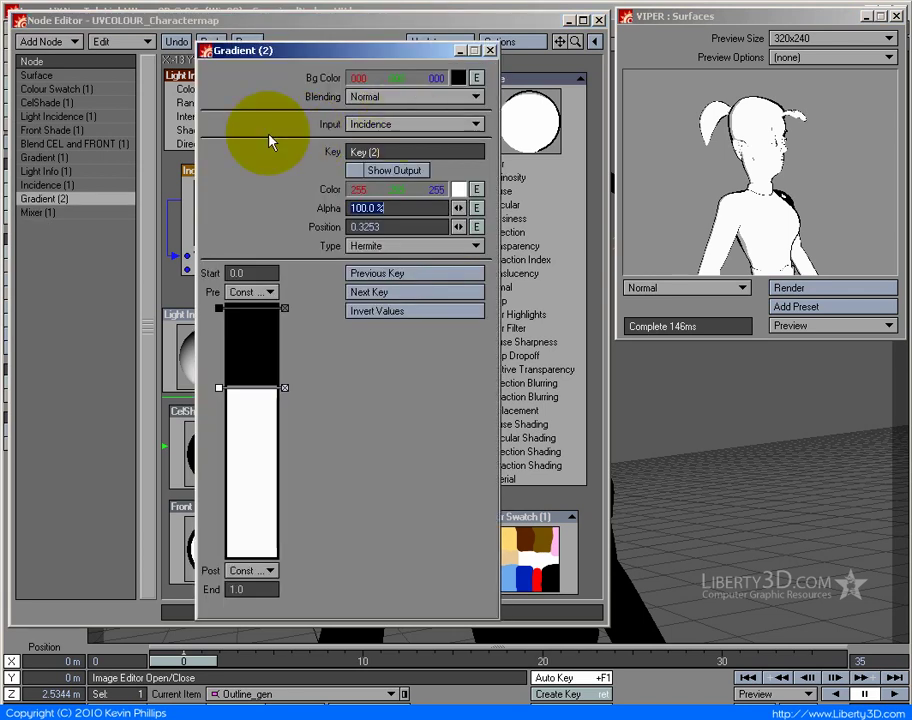